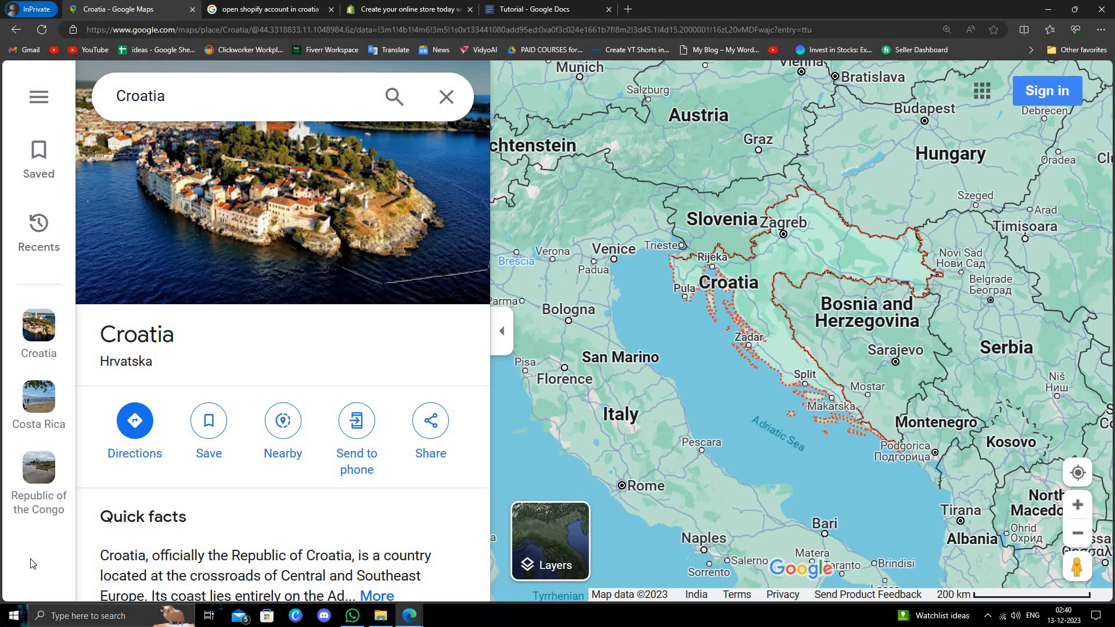
pyautogui.moveTo(226, 5)
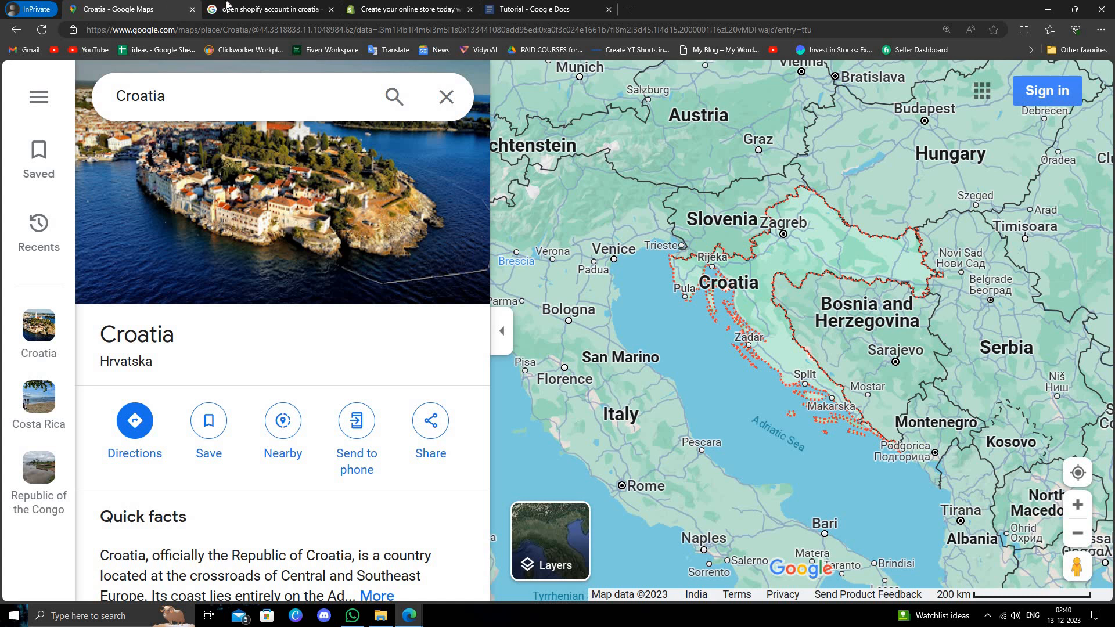
# Switch to the 'open shopify account in croatia' Google search results tab
pyautogui.click(268, 9)
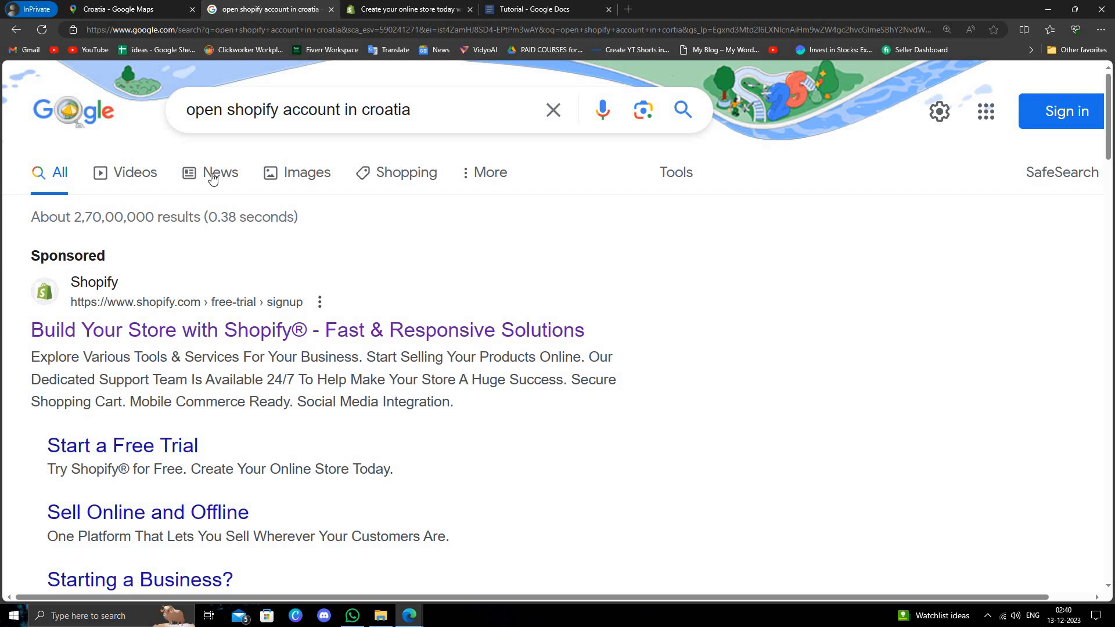
pyautogui.moveTo(344, 329)
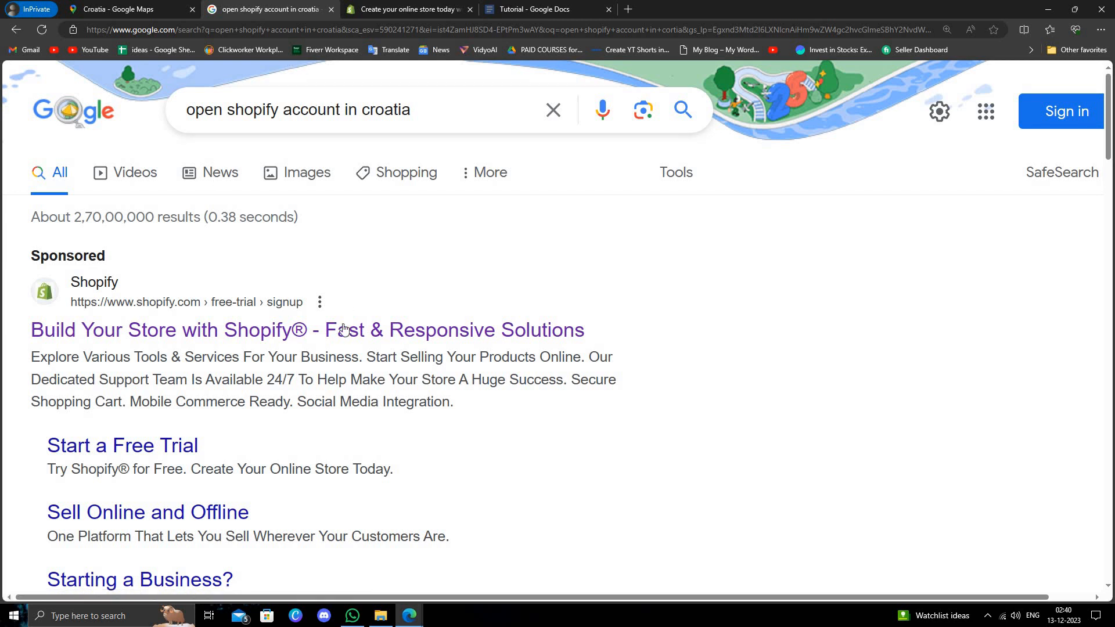
# Start a Shopify 3-day free trial from the sponsored ad using a Gmail address
pyautogui.click(307, 329)
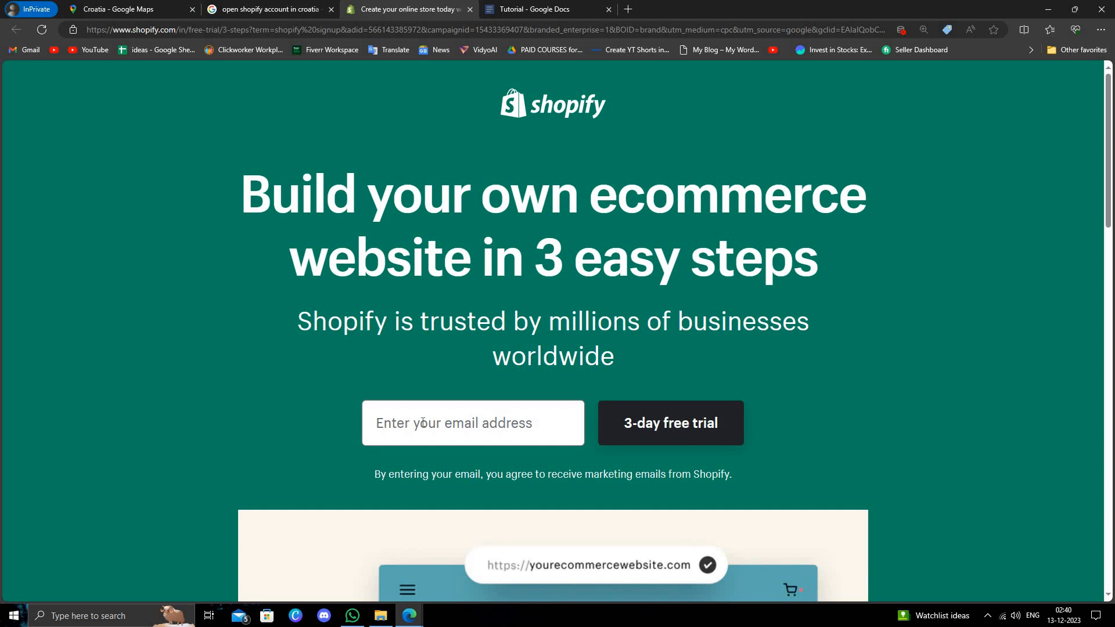
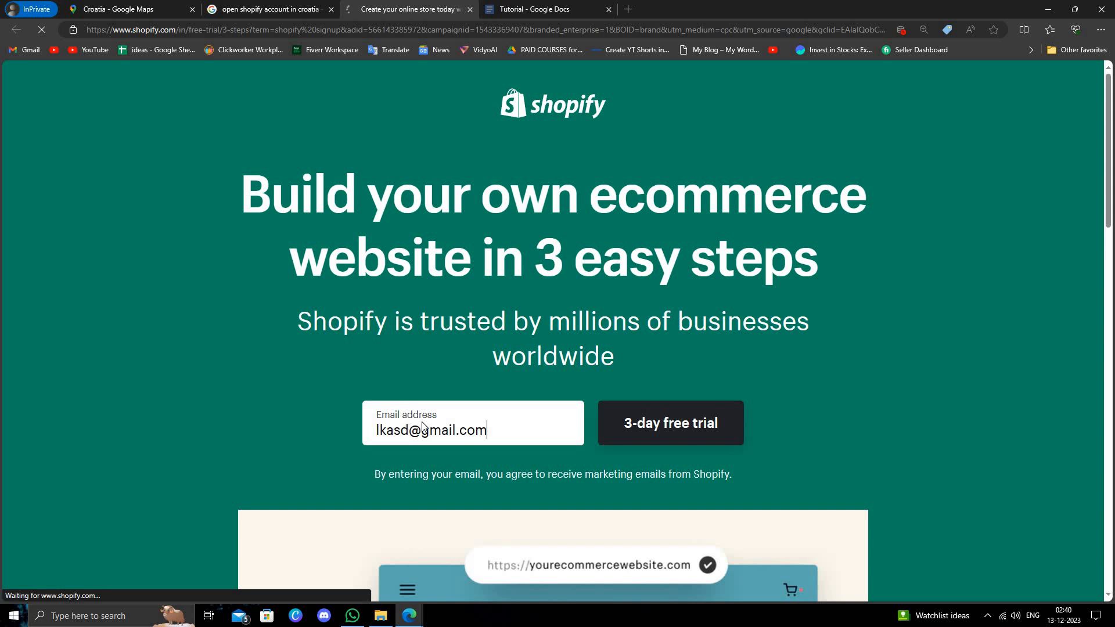
pyautogui.click(668, 422)
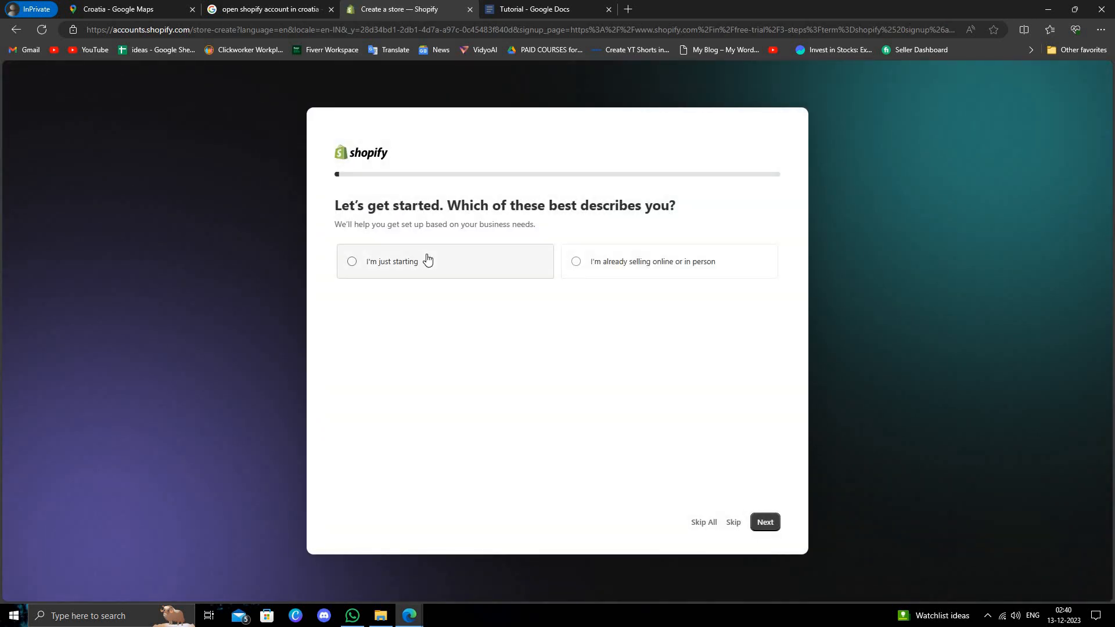
# Answer onboarding as just starting, selling digital products through an online store
pyautogui.click(351, 262)
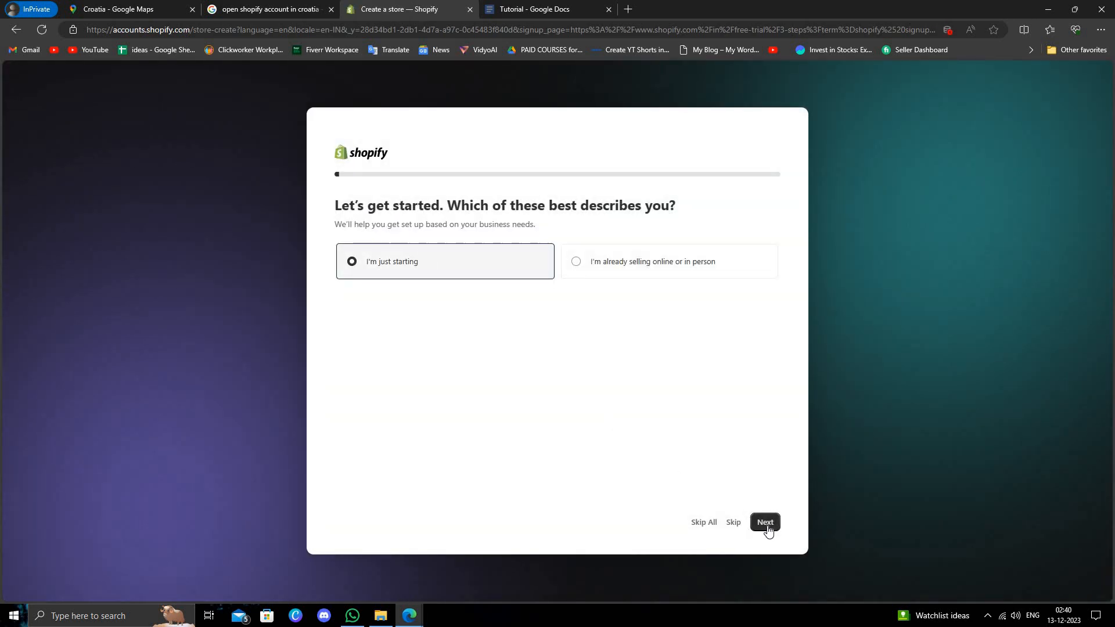
pyautogui.click(764, 522)
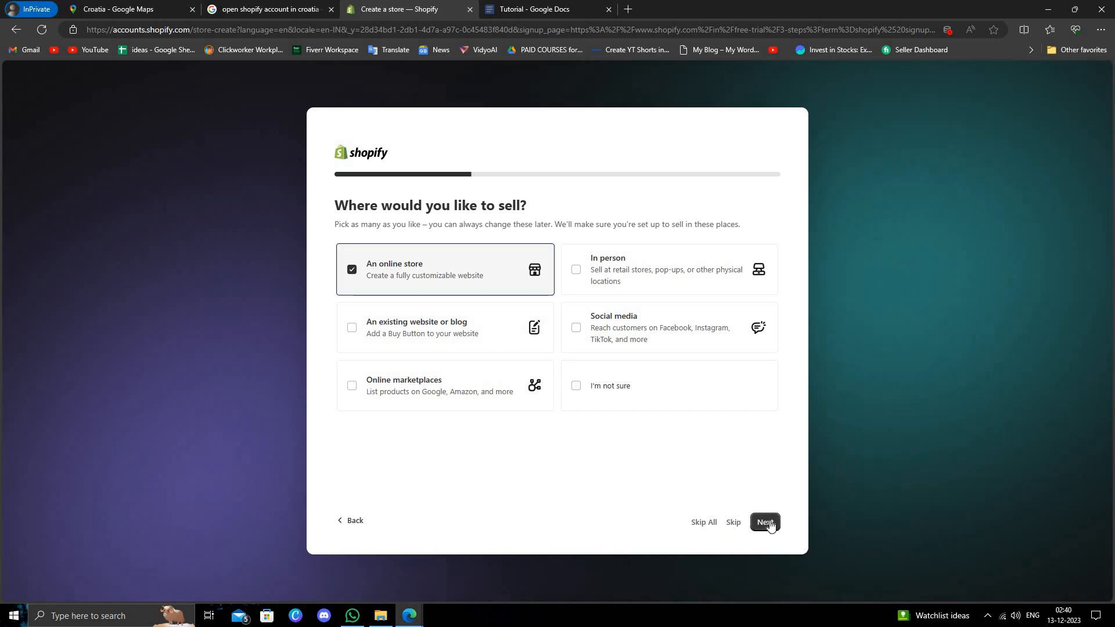
pyautogui.click(764, 521)
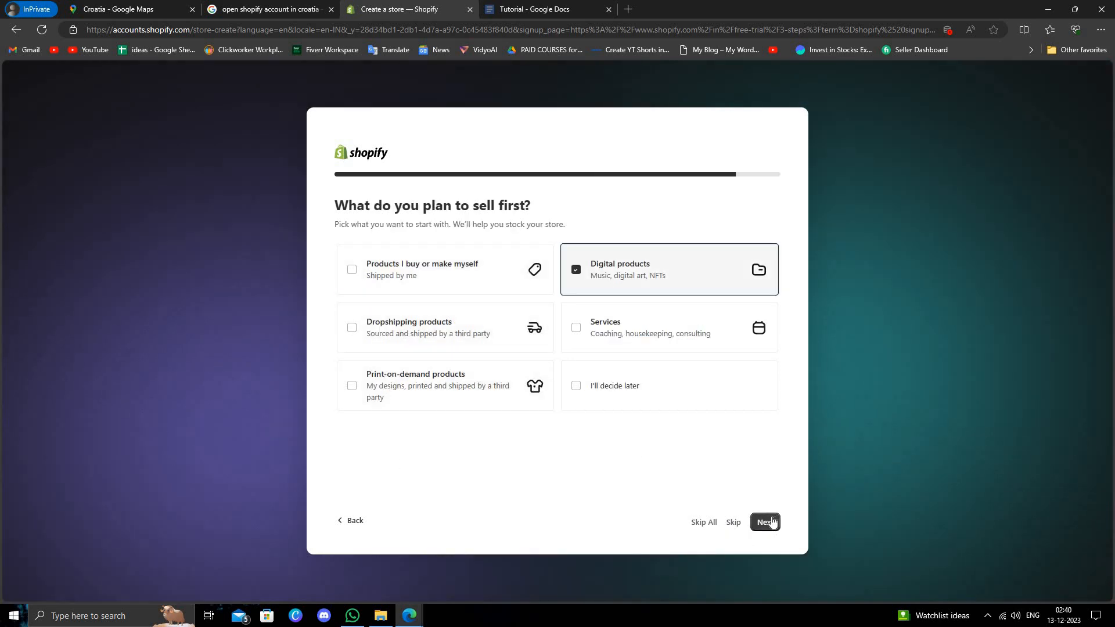
pyautogui.click(764, 522)
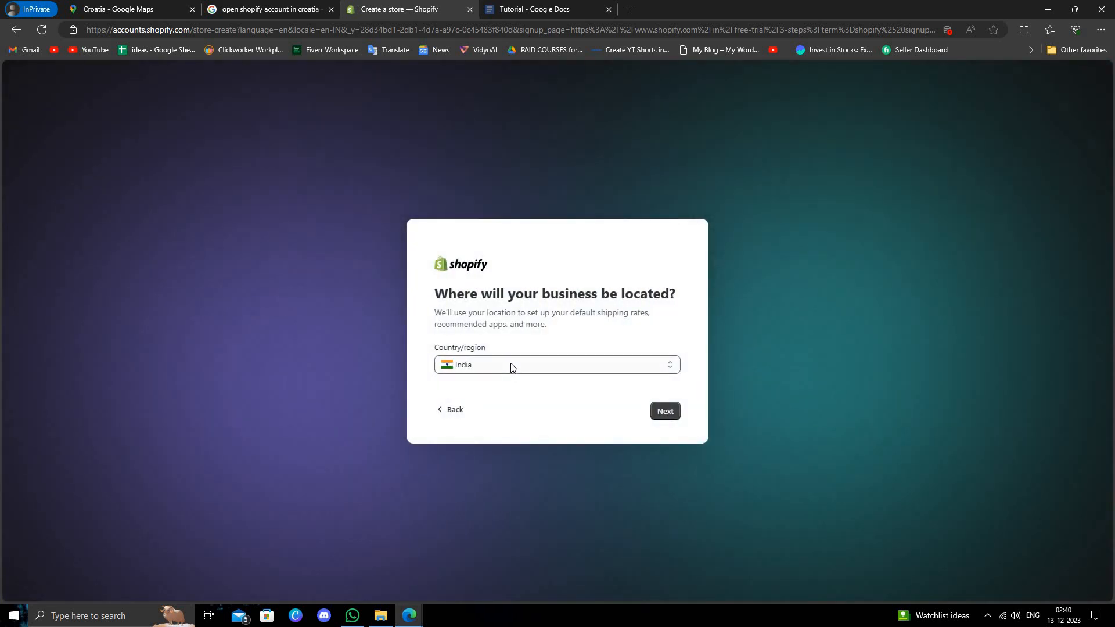
# Change the Country/region from India to Croatia
pyautogui.click(556, 364)
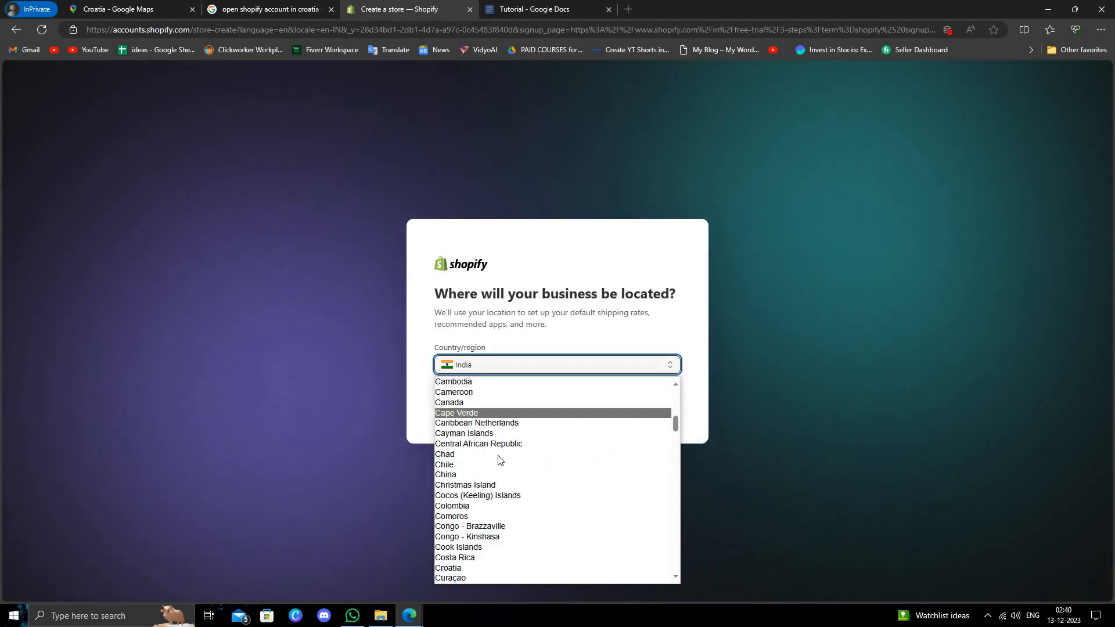
pyautogui.scroll(-3)
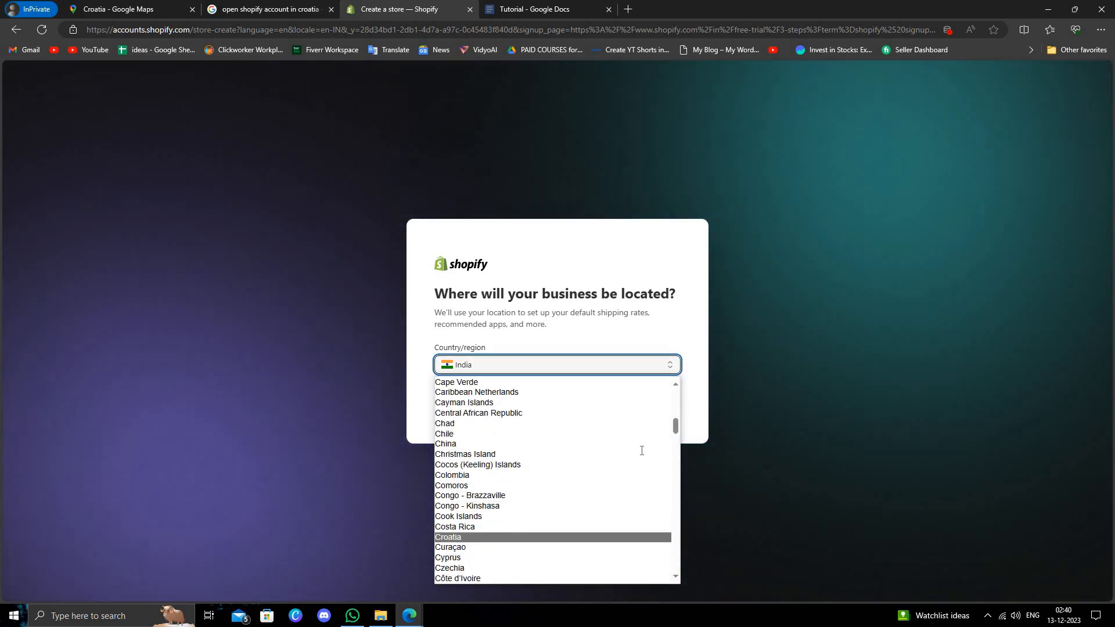
pyautogui.click(448, 537)
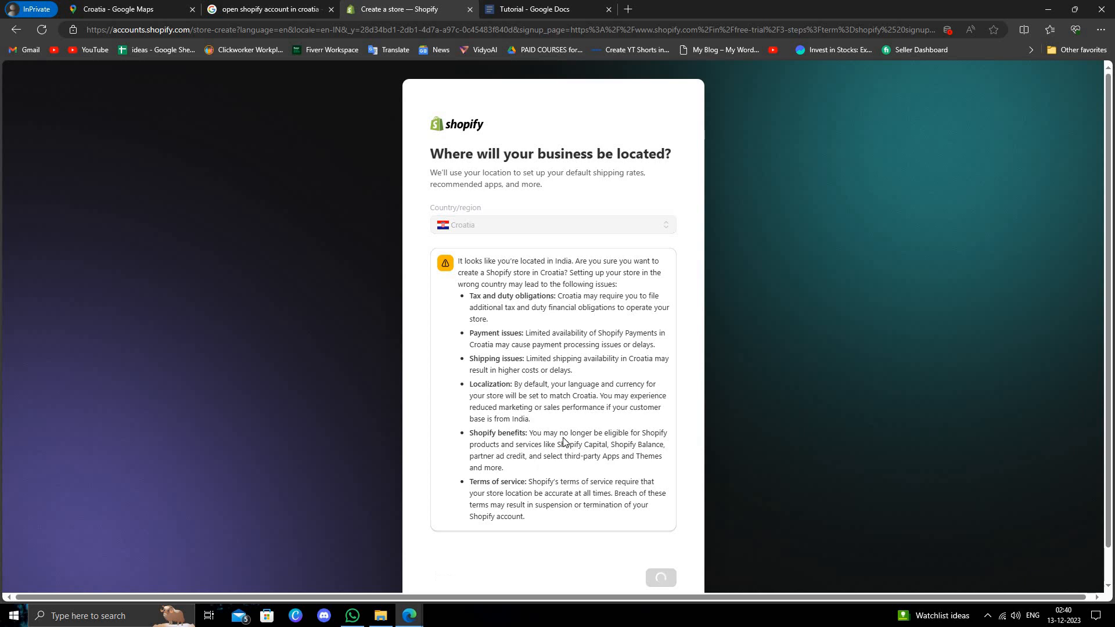